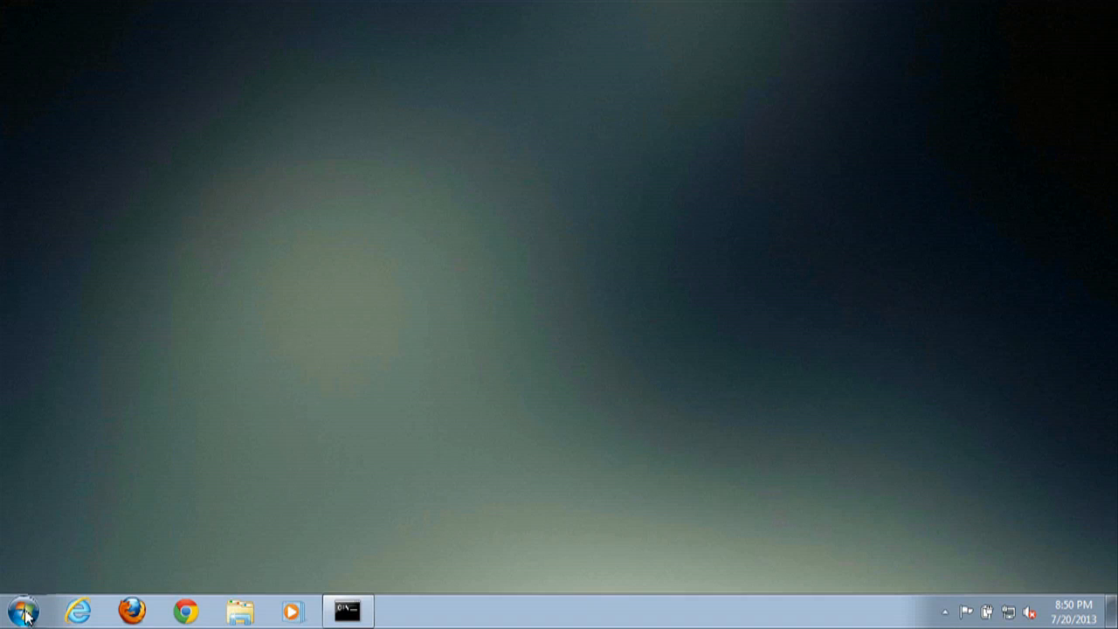
Open Control Panel from the Windows 7 Start menu.
left_click(22, 609)
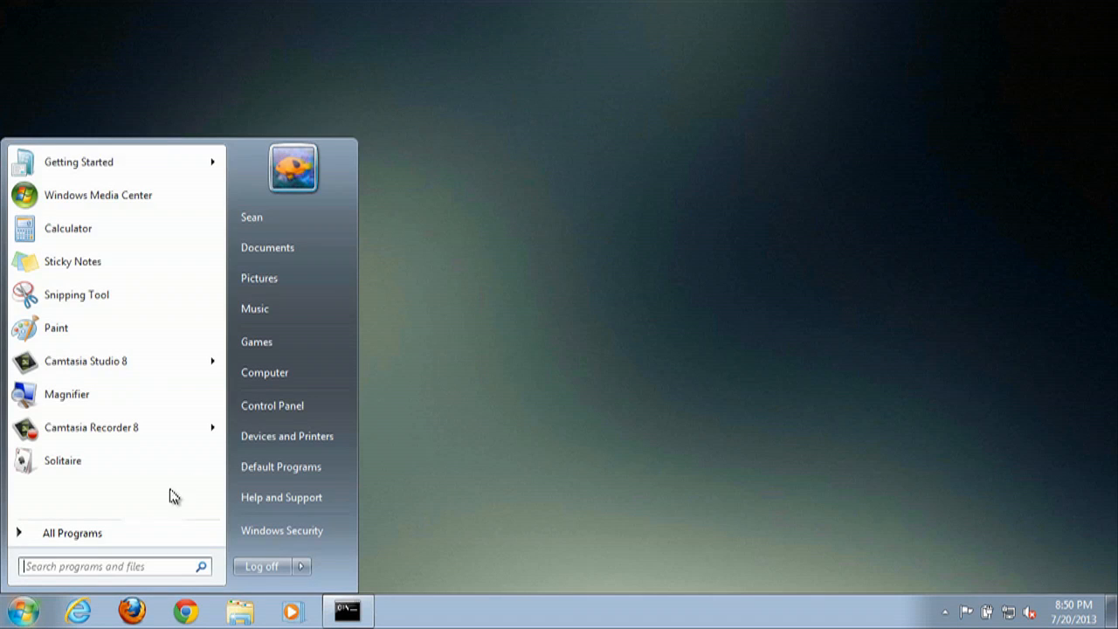
left_click(272, 404)
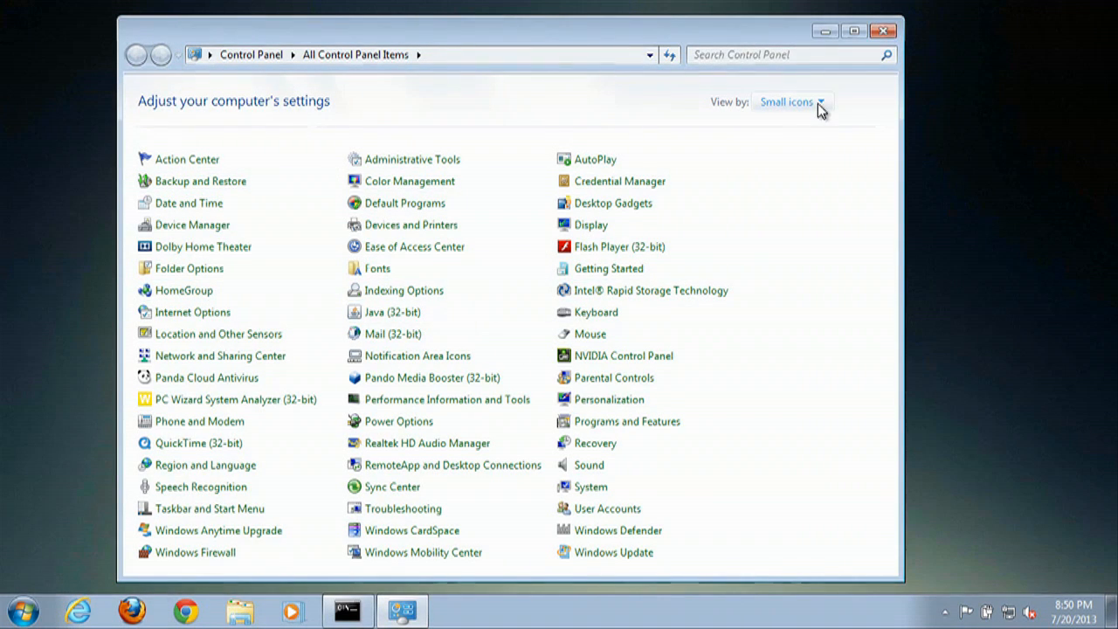
left_click(790, 101)
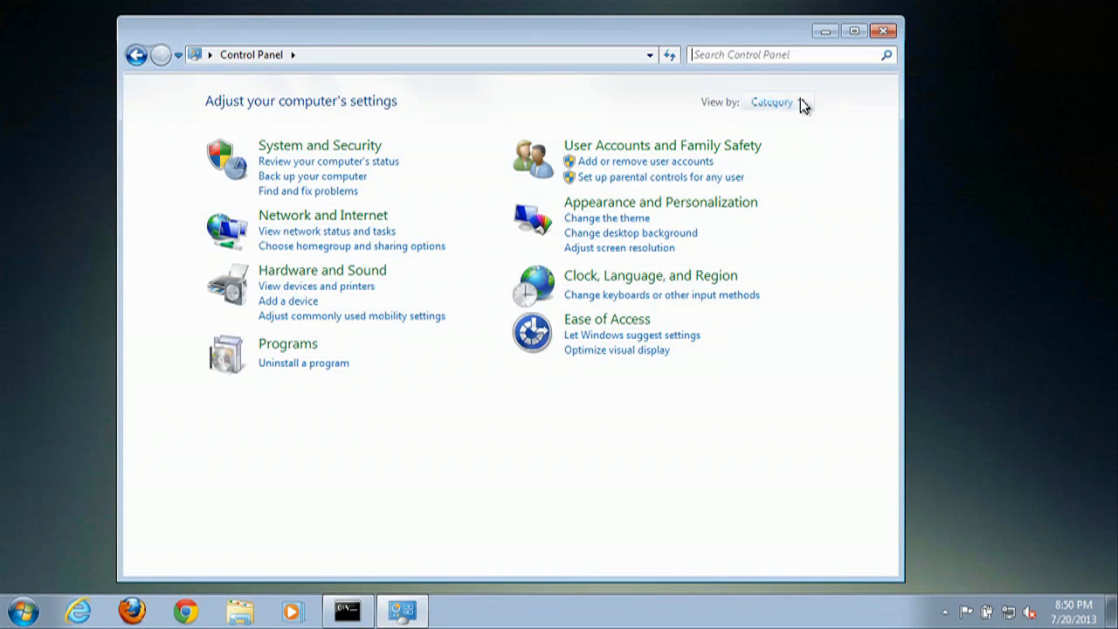
left_click(775, 102)
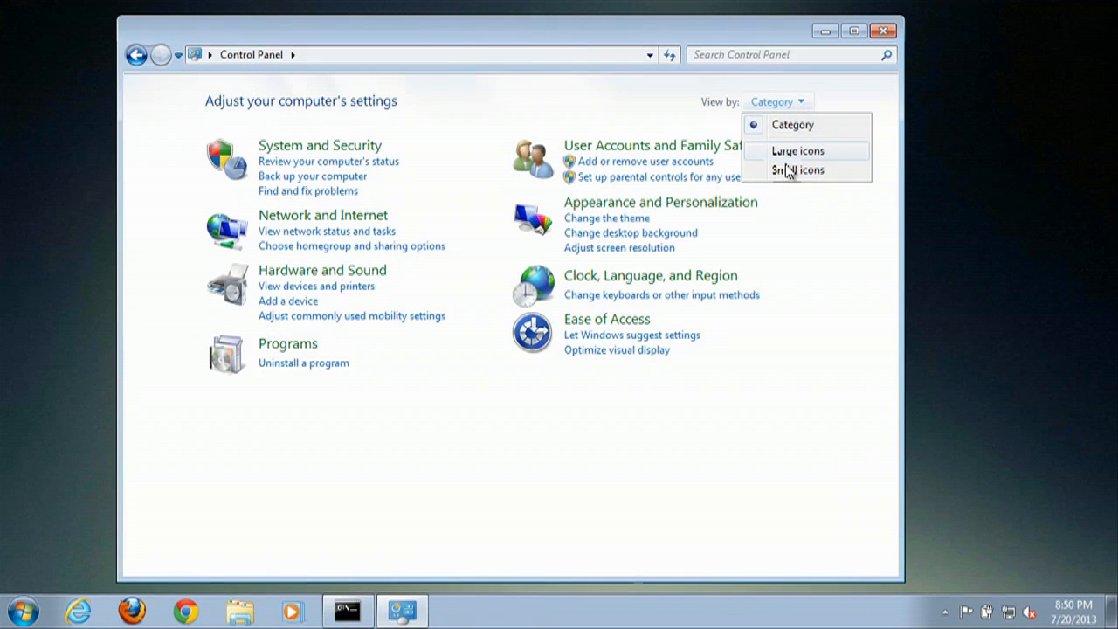
left_click(797, 169)
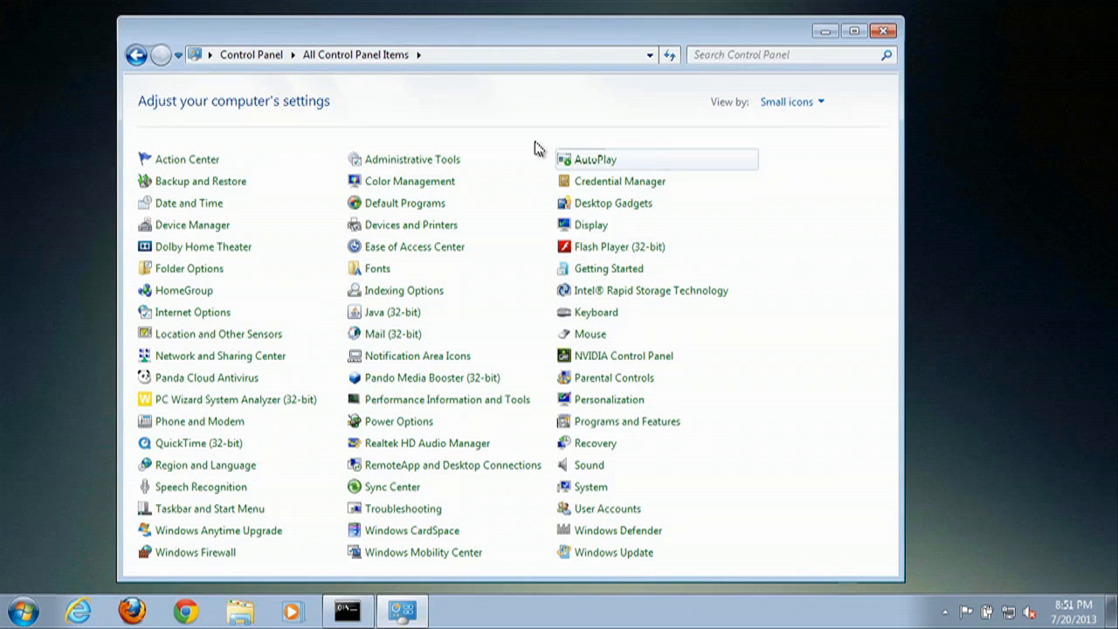
mouse_move(392, 311)
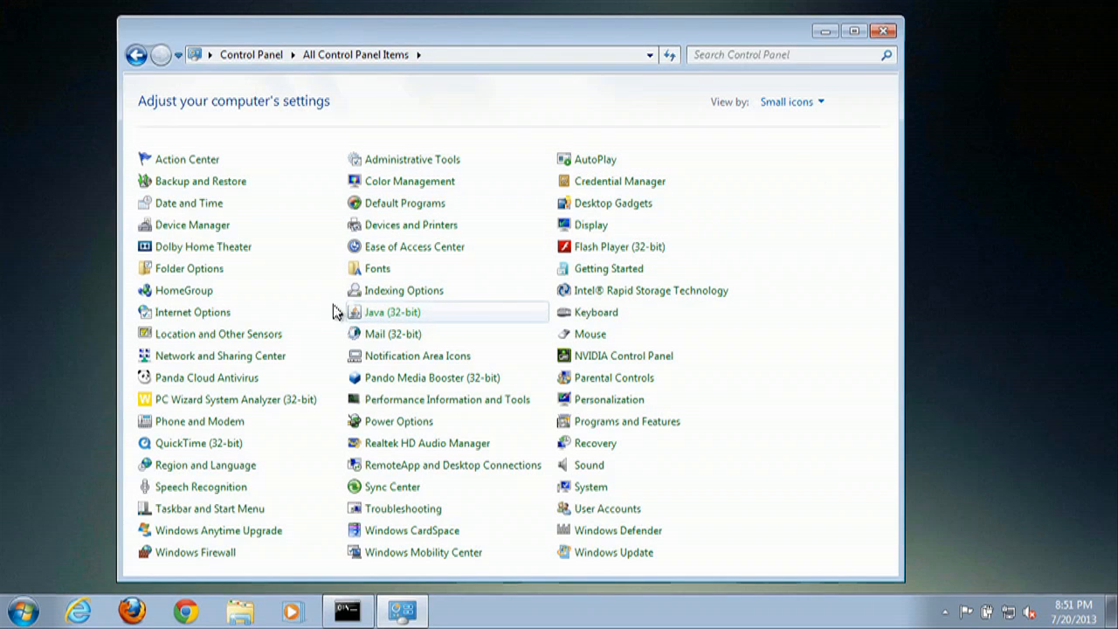
mouse_move(389, 323)
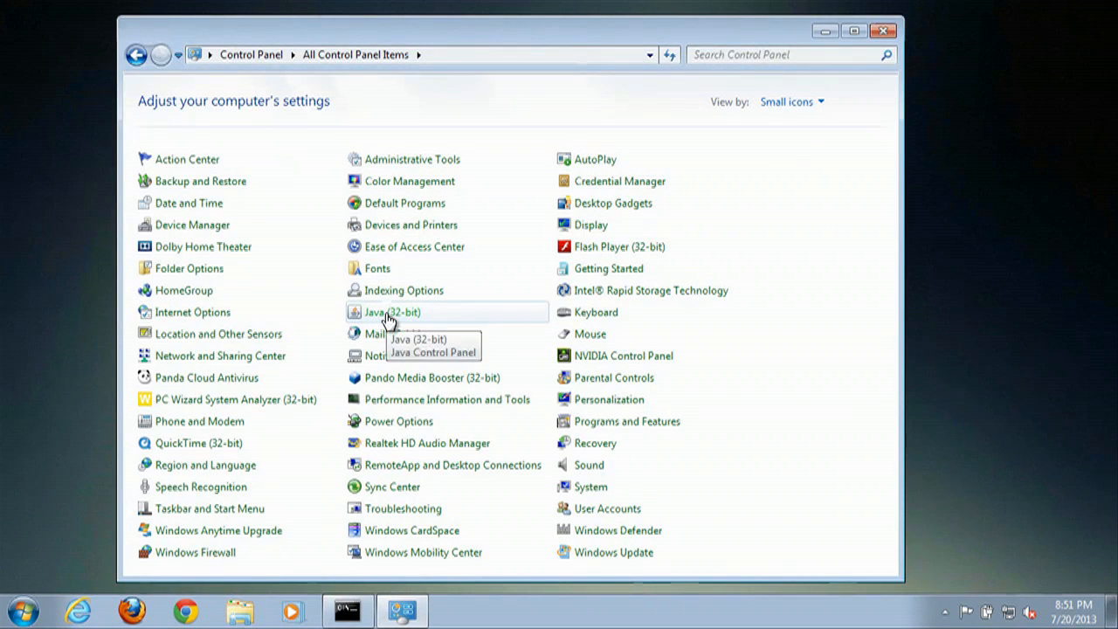
In Java (32-bit) Update settings, uncheck Check for Updates Automatically and confirm Do Not Check.
double_click(393, 312)
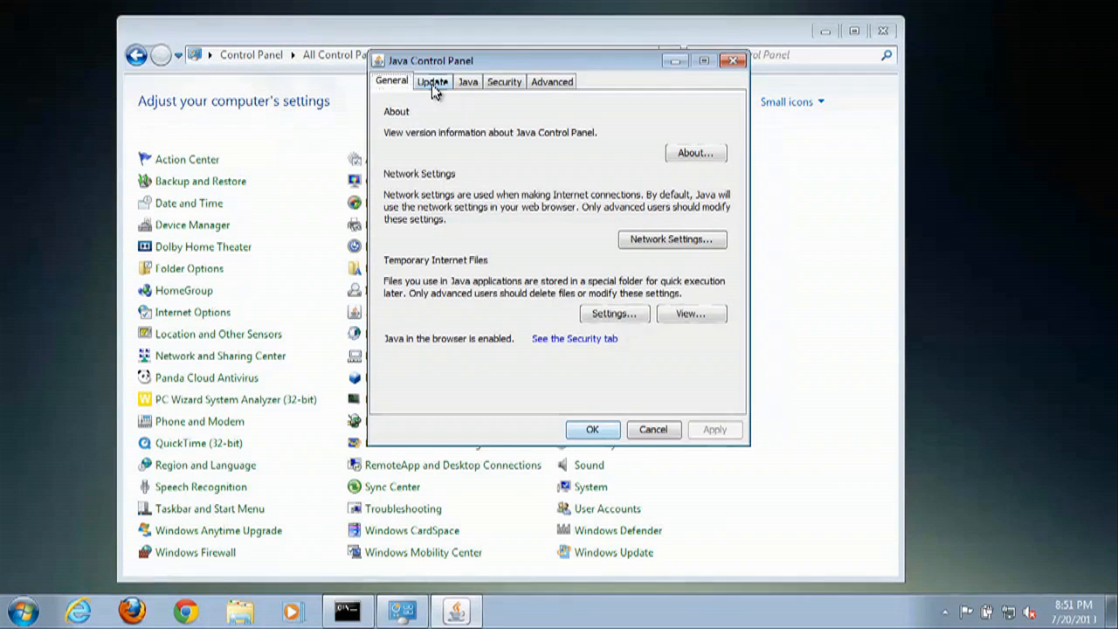
left_click(432, 81)
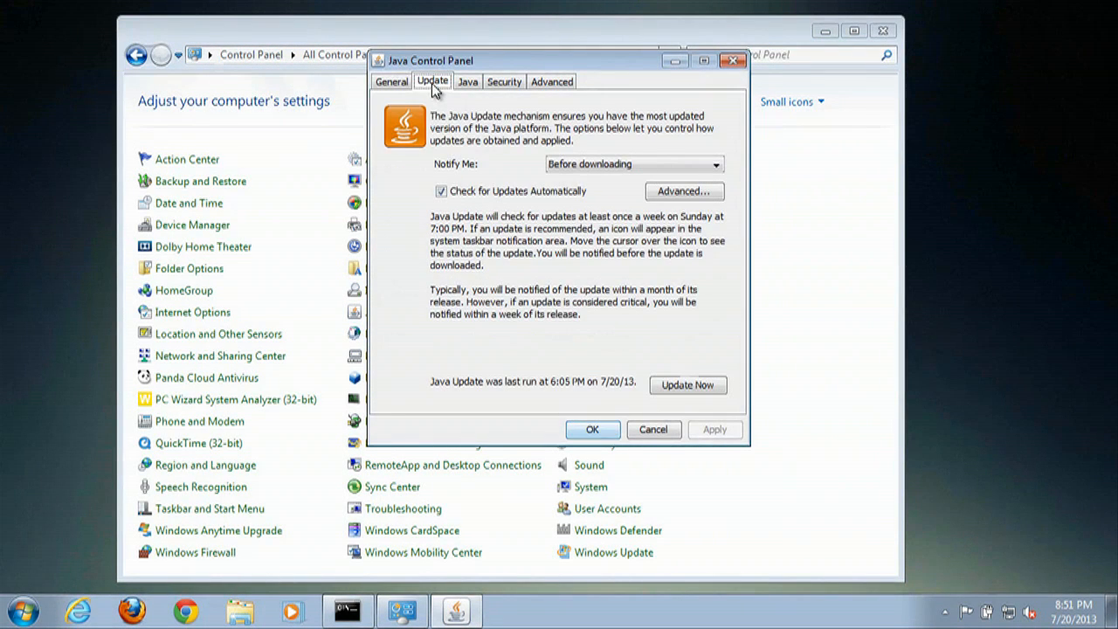
left_click(441, 190)
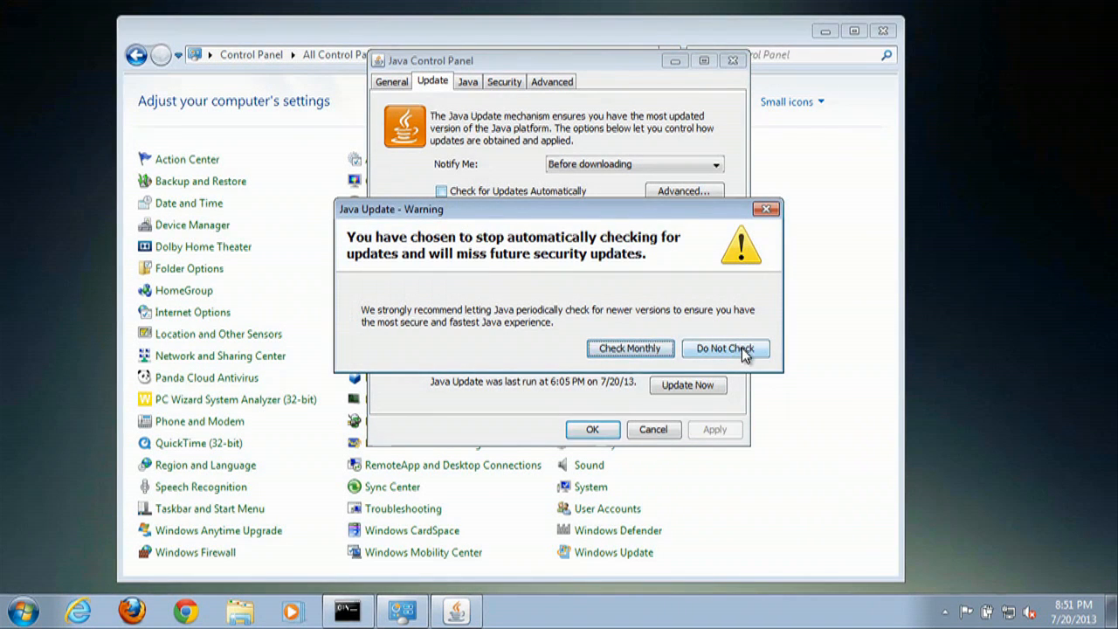
left_click(725, 347)
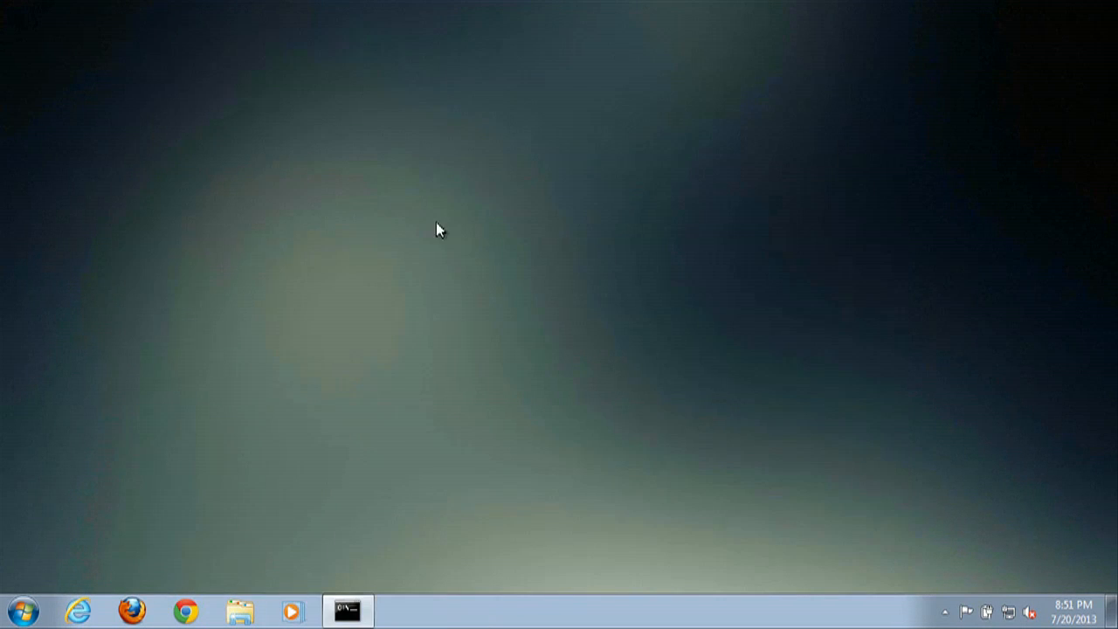
mouse_move(340, 240)
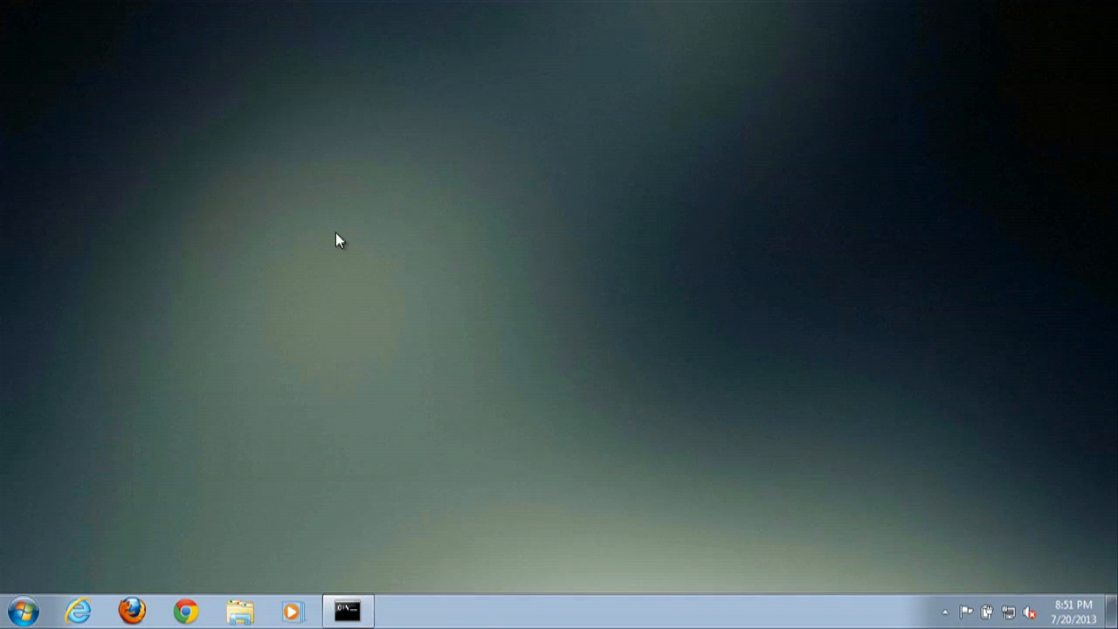